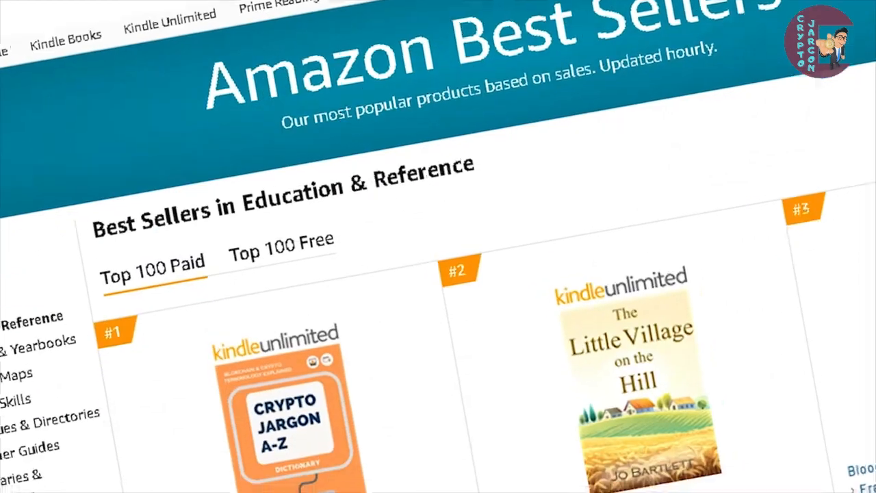
scroll("down", 3)
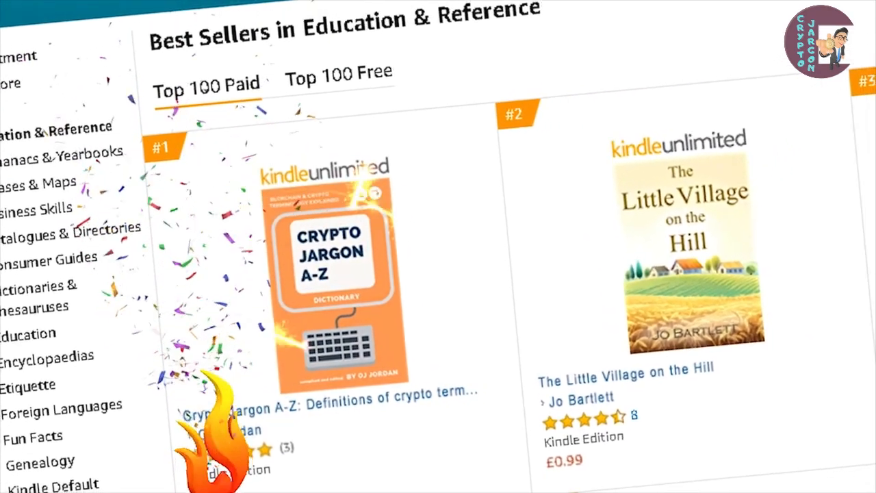